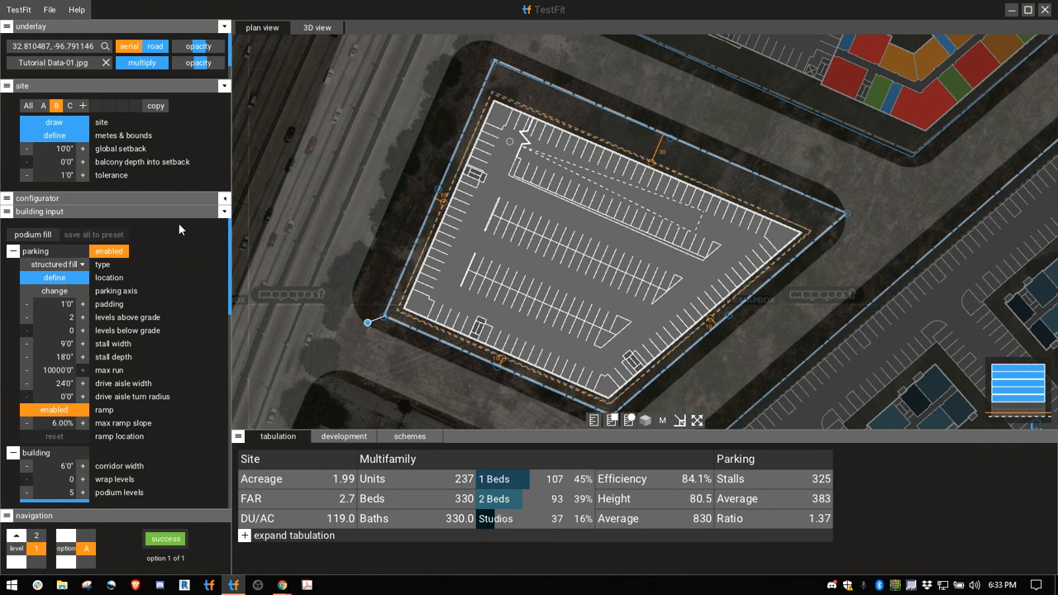
mouse_move(167, 245)
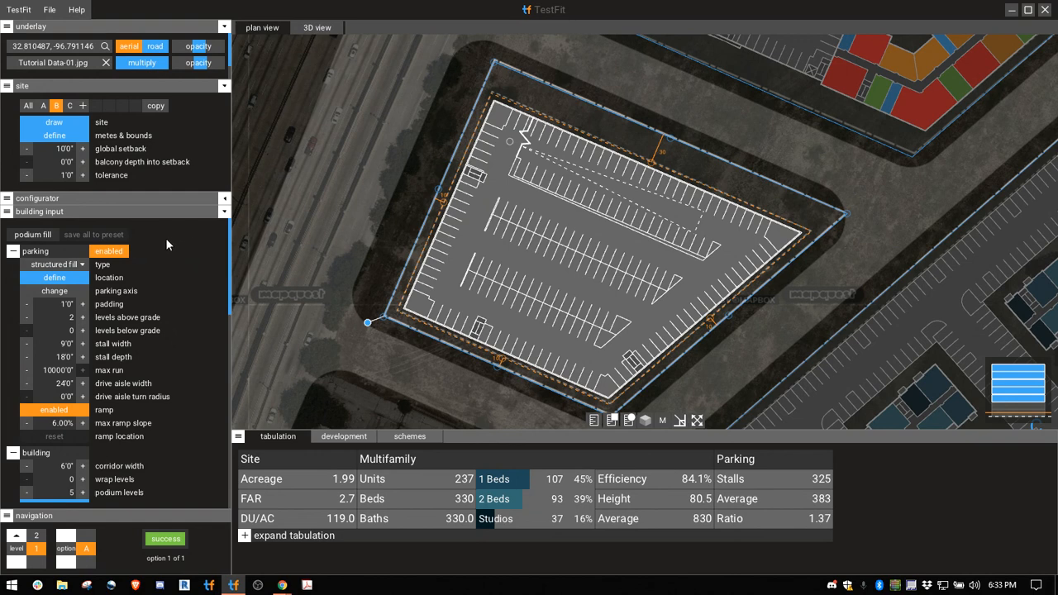
mouse_move(378, 136)
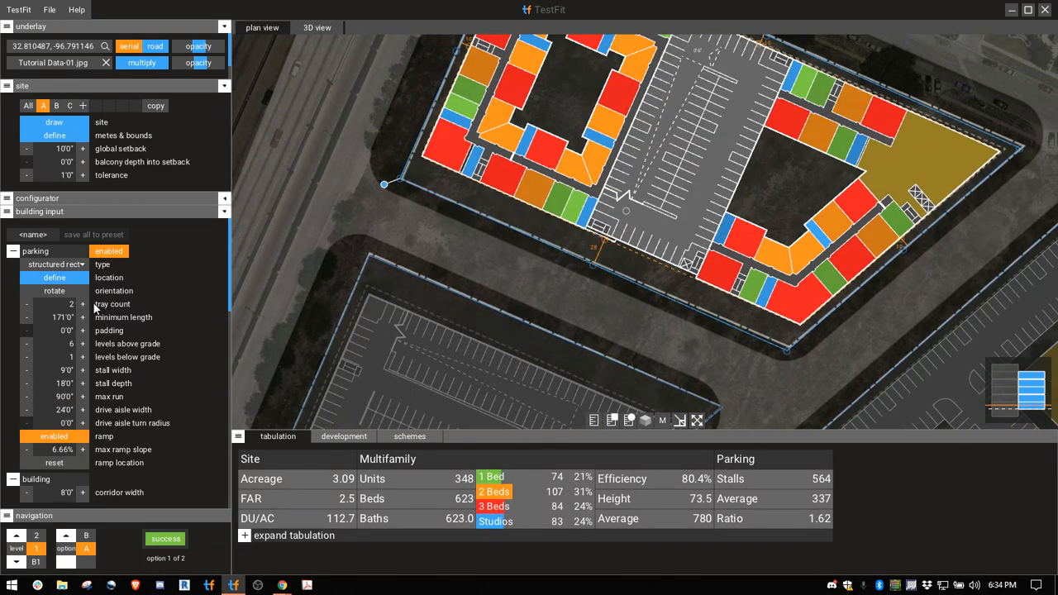
Step: Select site A in the site panel to review its structured rect parking layout
left_click(56, 105)
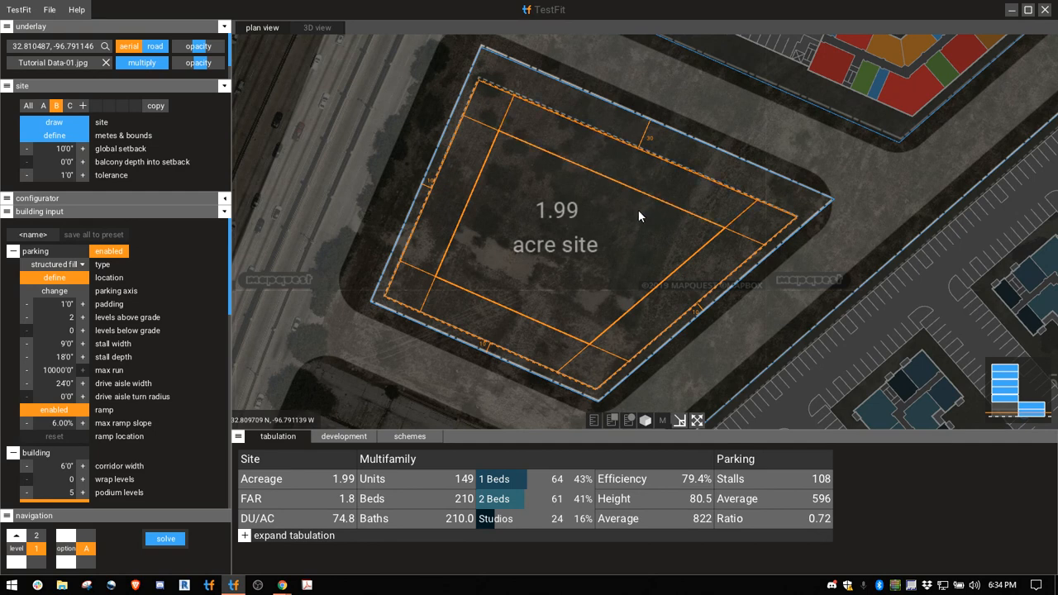
mouse_move(629, 226)
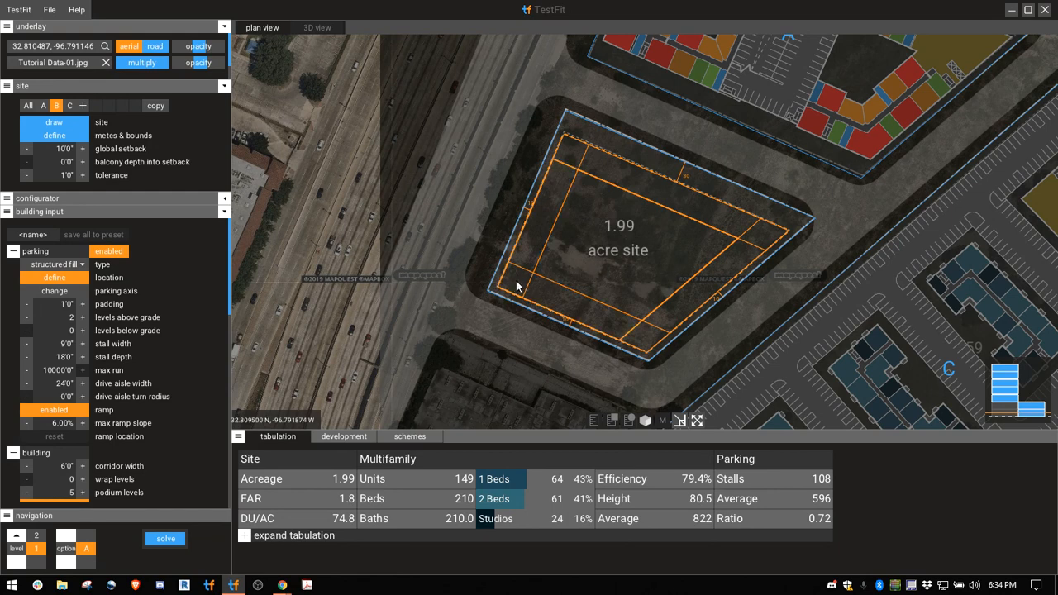
Step: Place the structured parking garage location inside the site B boundary
left_click(164, 538)
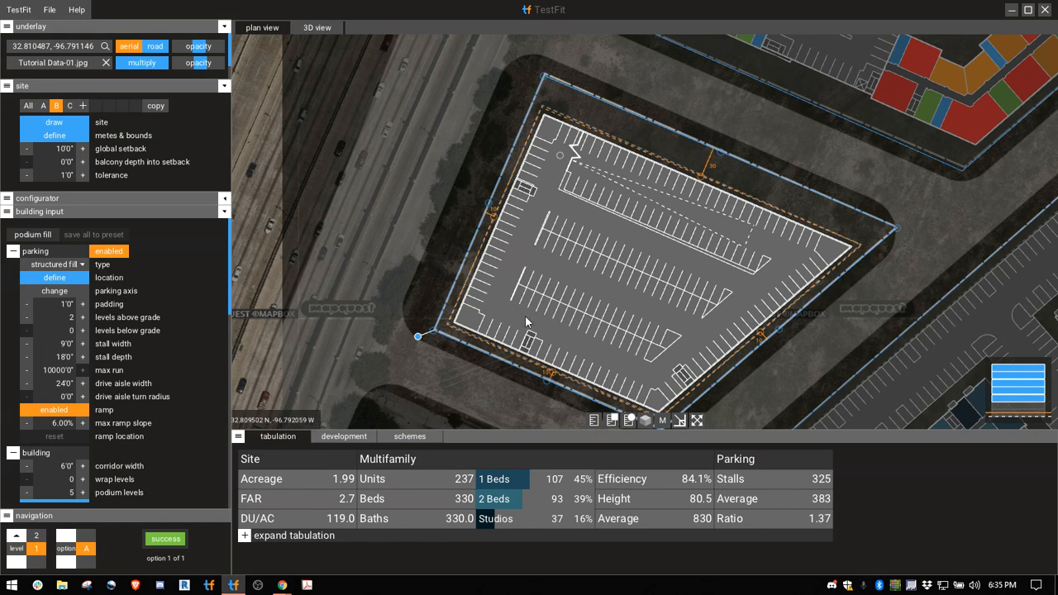
mouse_move(748, 453)
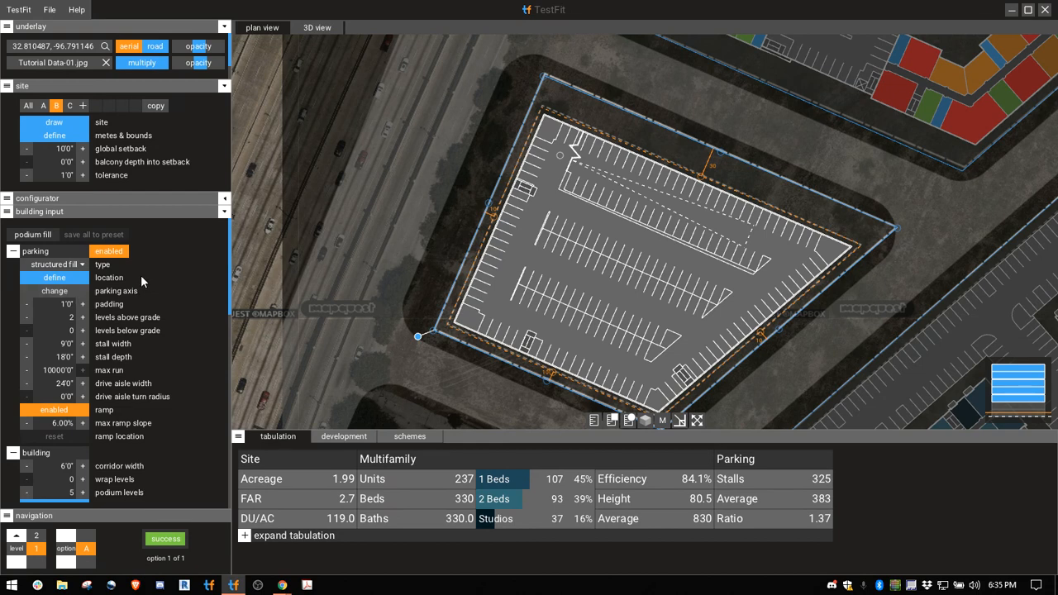
mouse_move(142, 282)
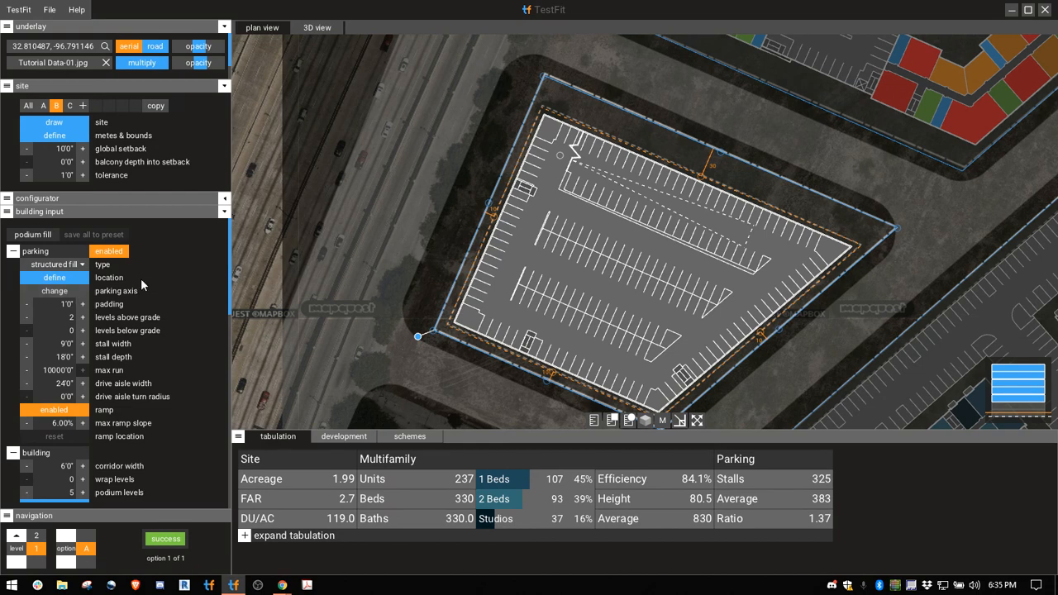
mouse_move(157, 306)
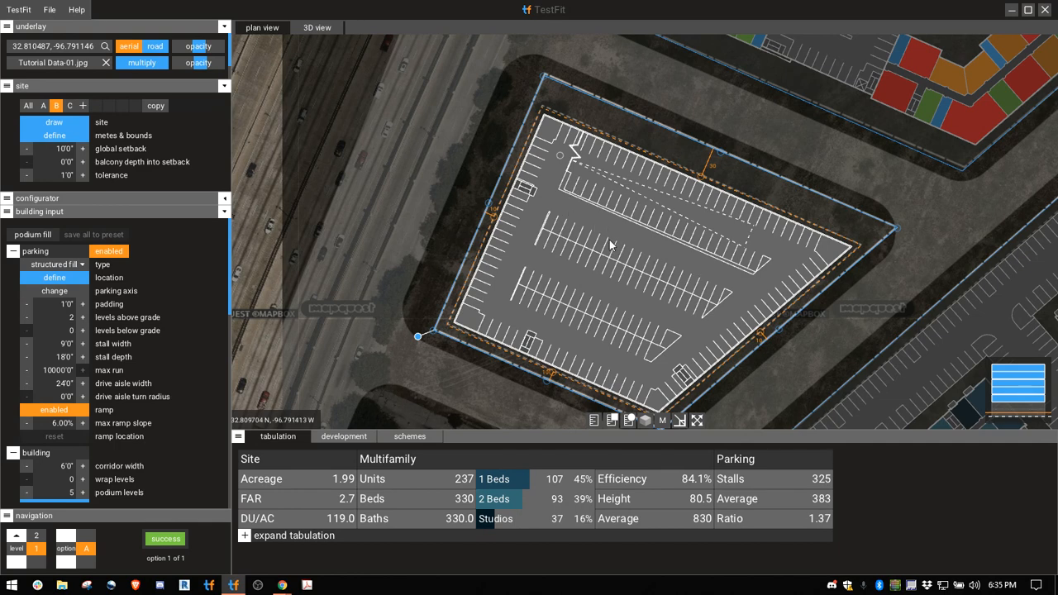
mouse_move(638, 196)
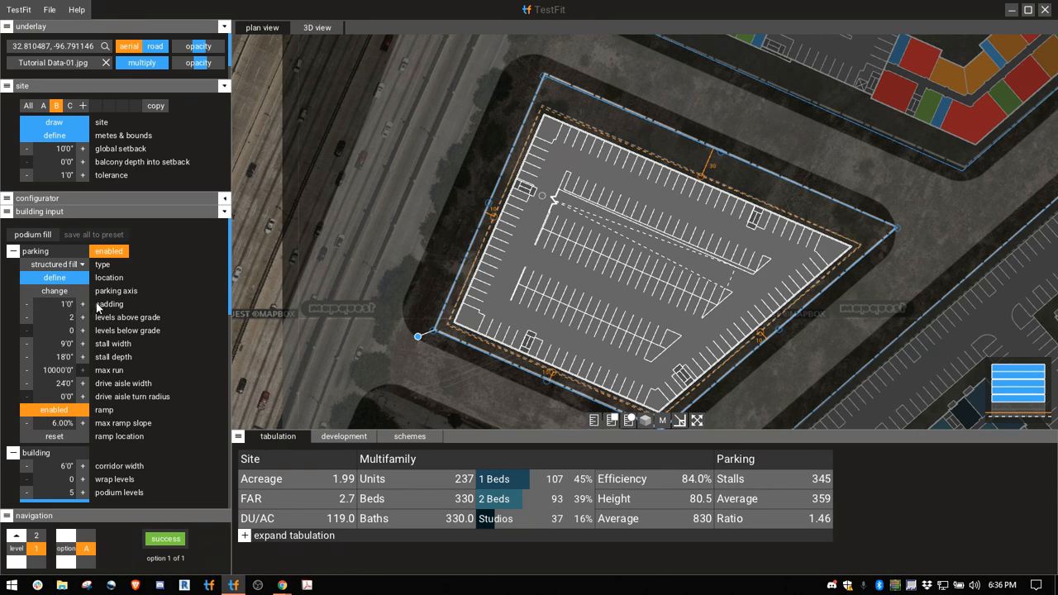
mouse_move(95, 335)
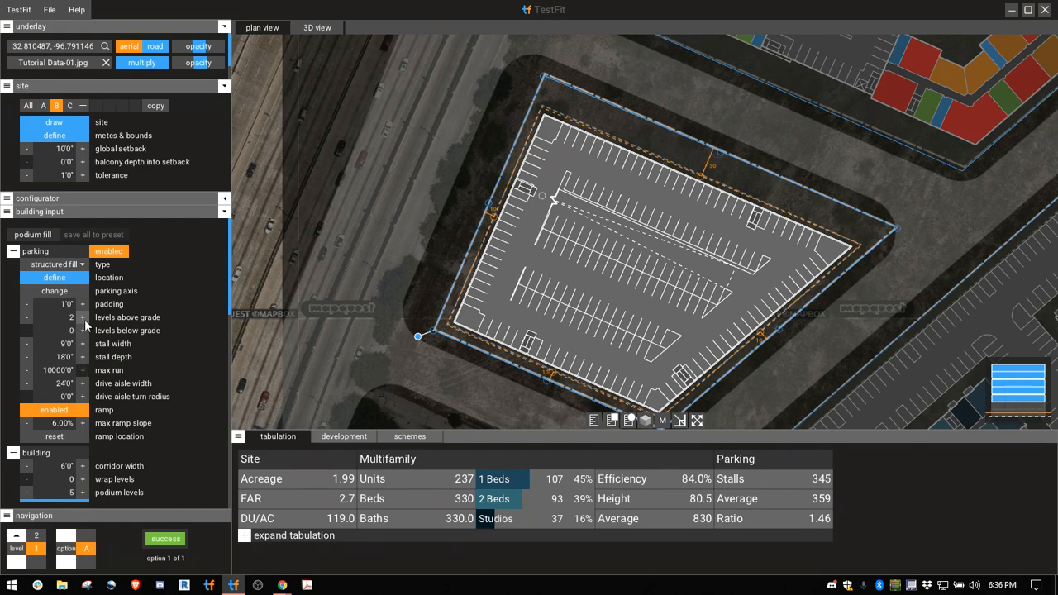
Step: Adjust levels above grade with +/- to two, then step through the garage levels
left_click(81, 317)
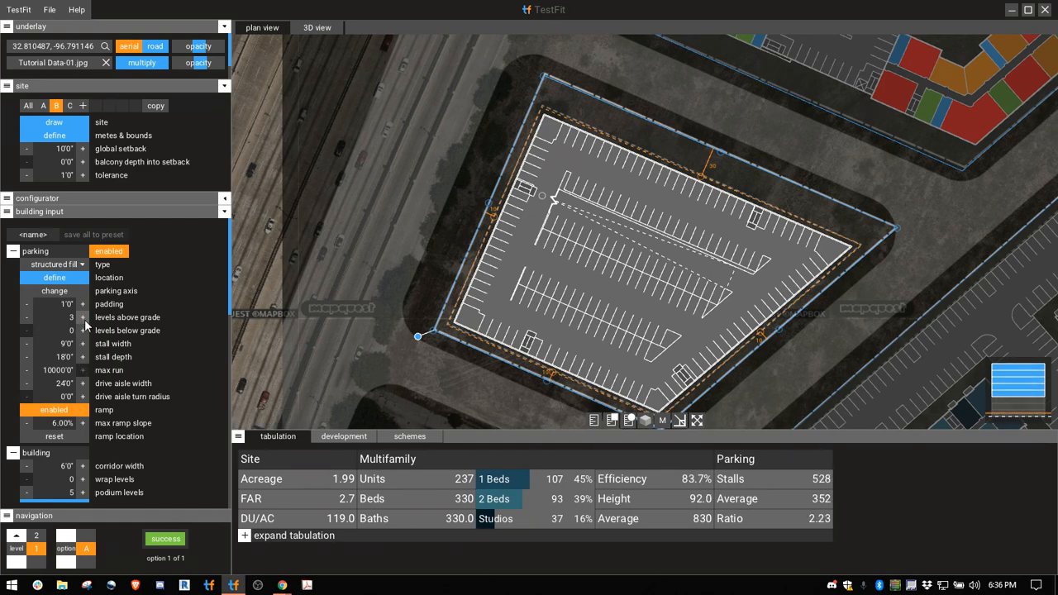
left_click(81, 317)
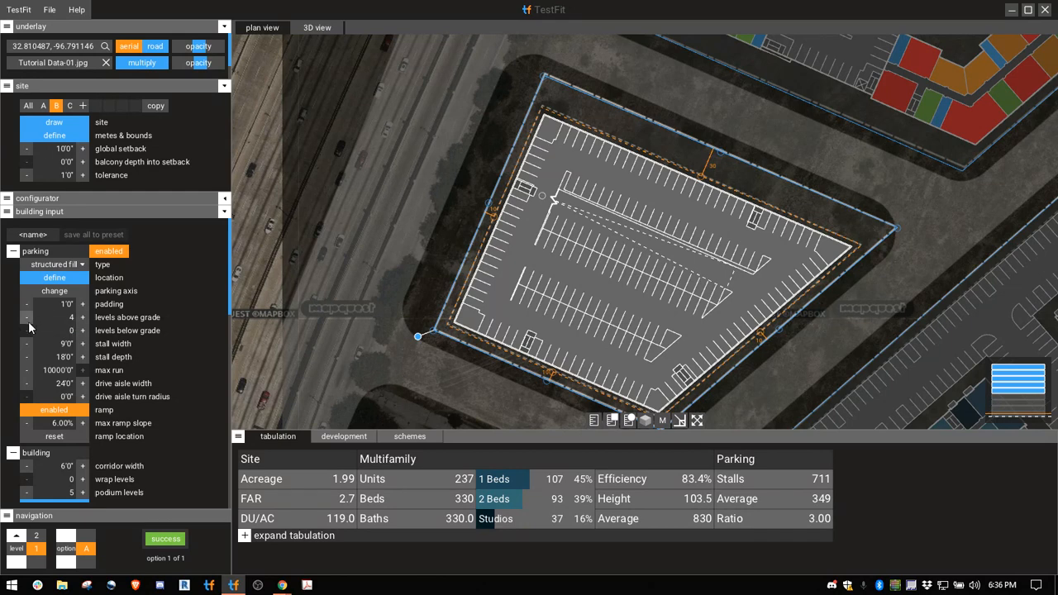
left_click(26, 317)
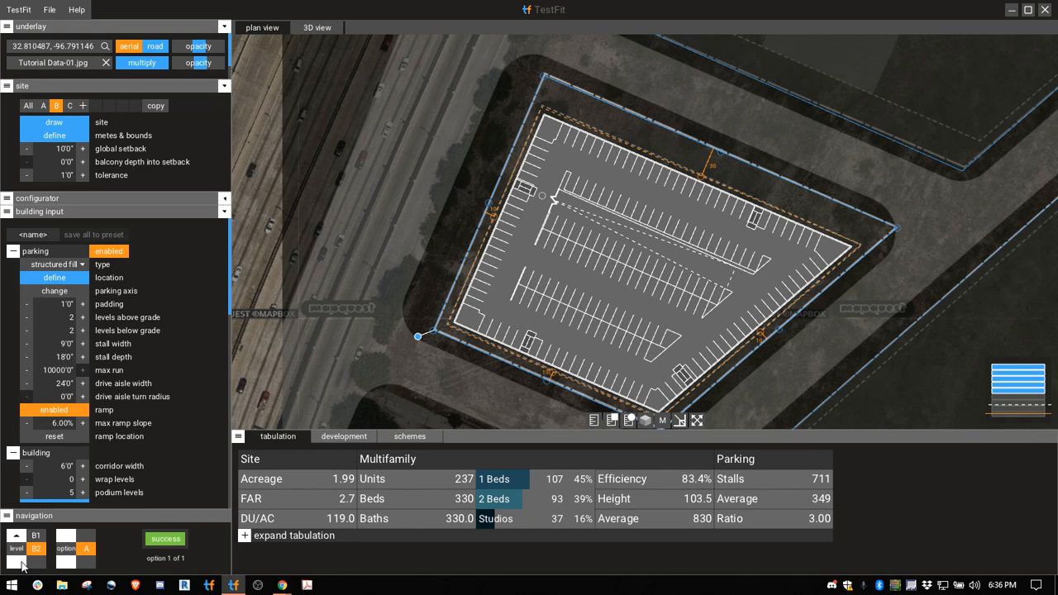
left_click(16, 535)
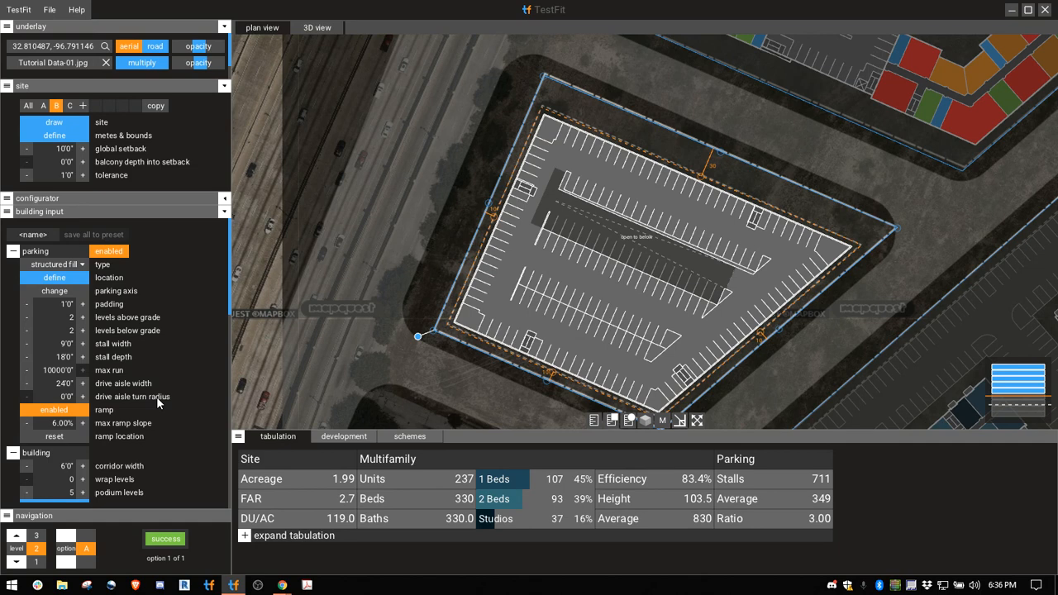
Step: Try drive aisle turn radii of 24' and 19', ending at 11 feet
left_click(53, 409)
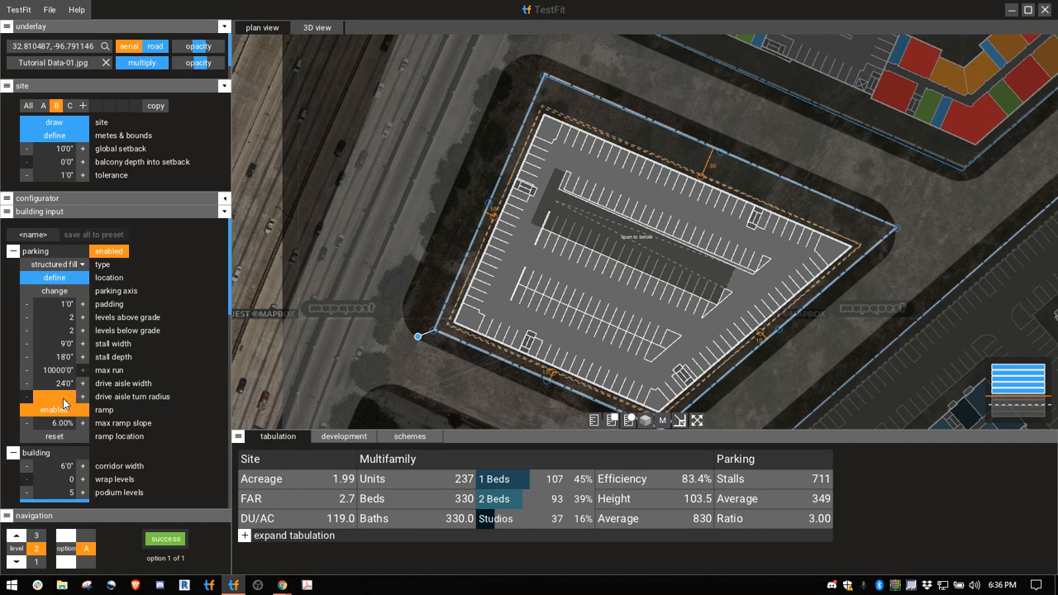
left_click(53, 397)
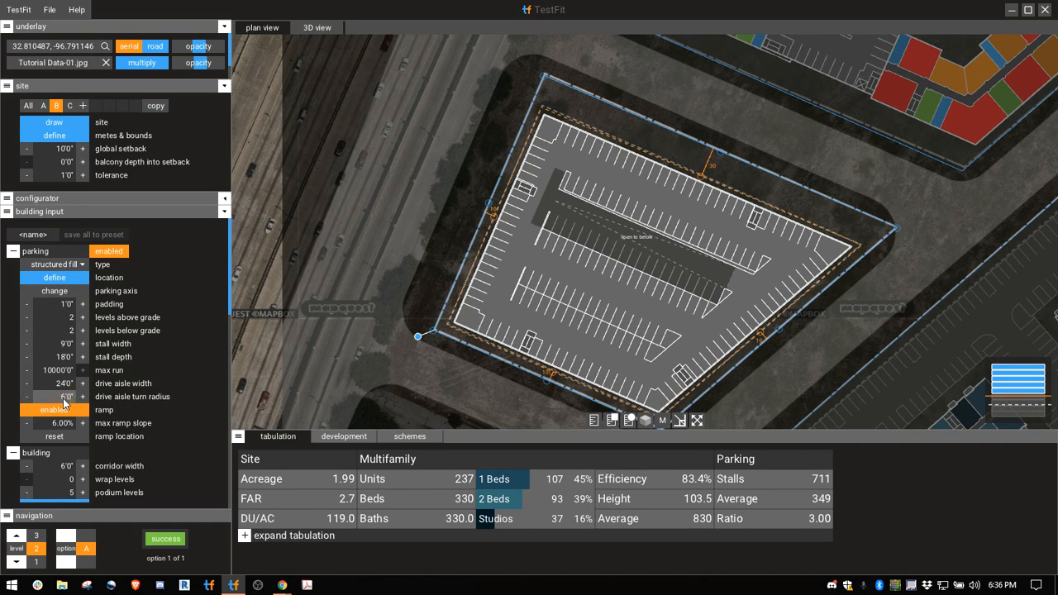
left_click(27, 397)
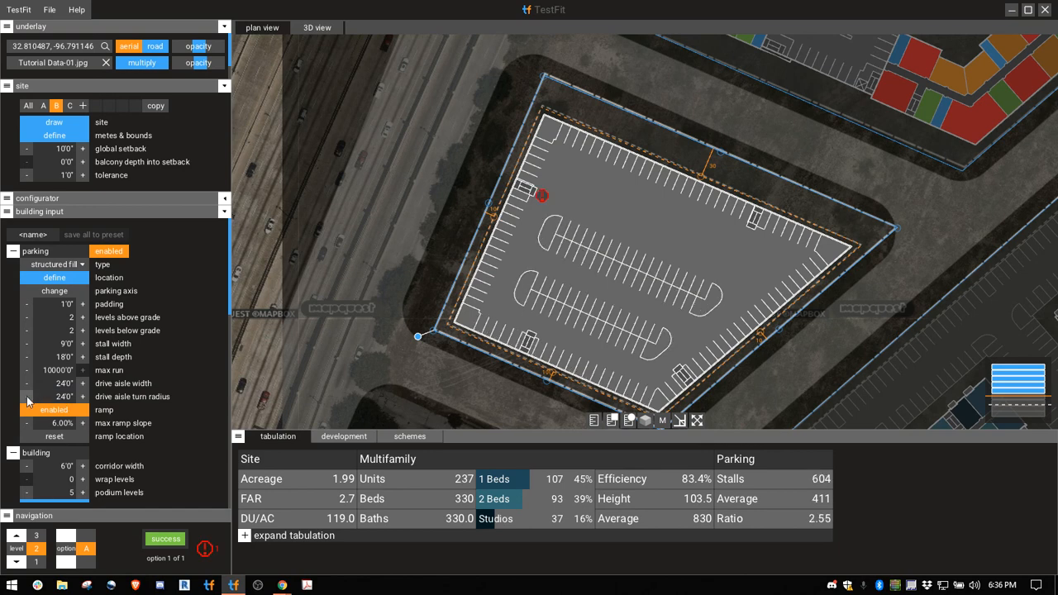
left_click(27, 396)
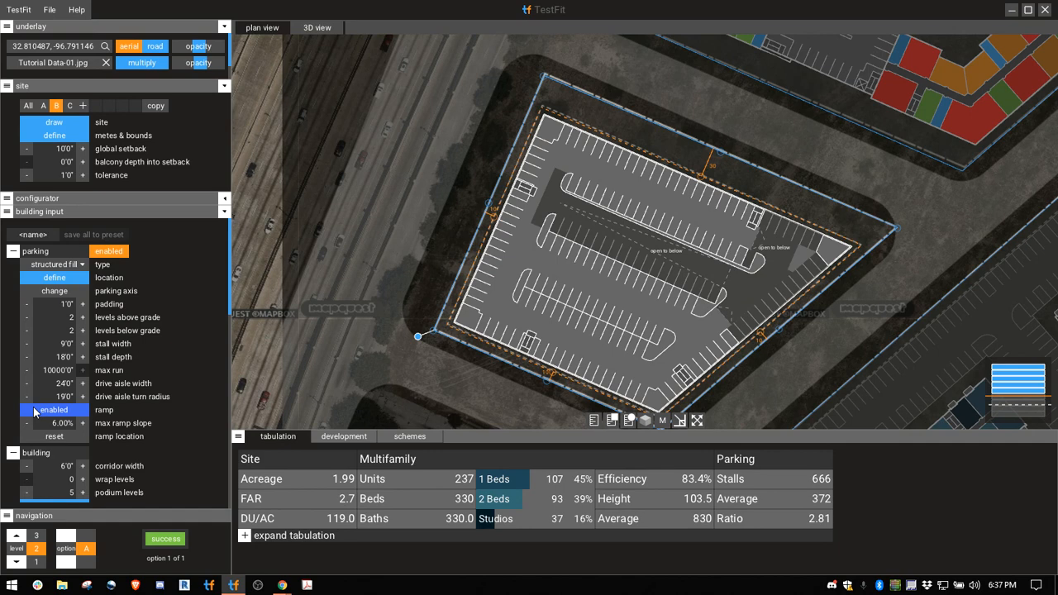
left_click(54, 410)
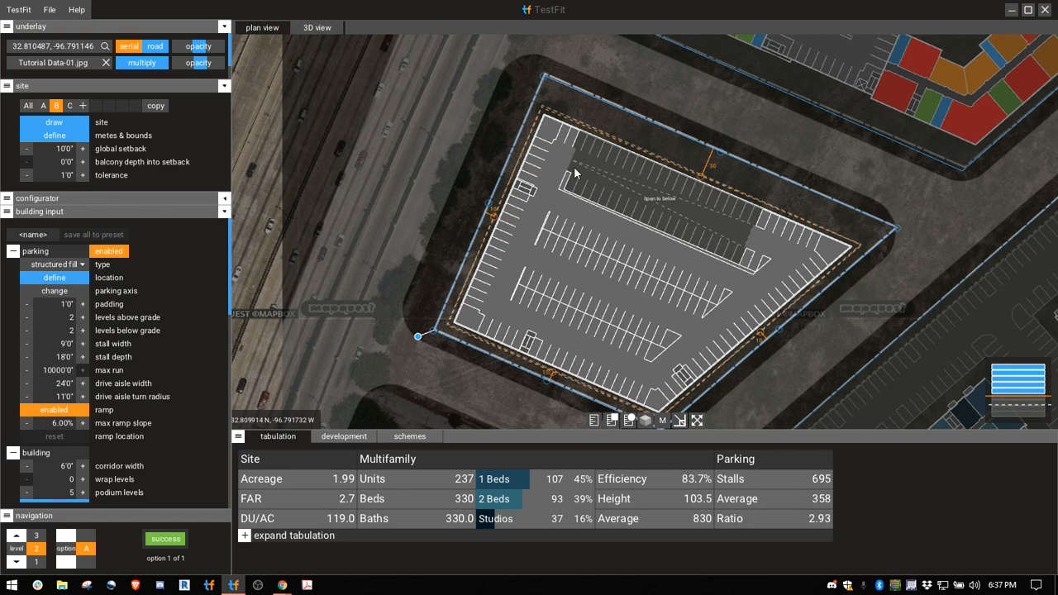
mouse_move(552, 223)
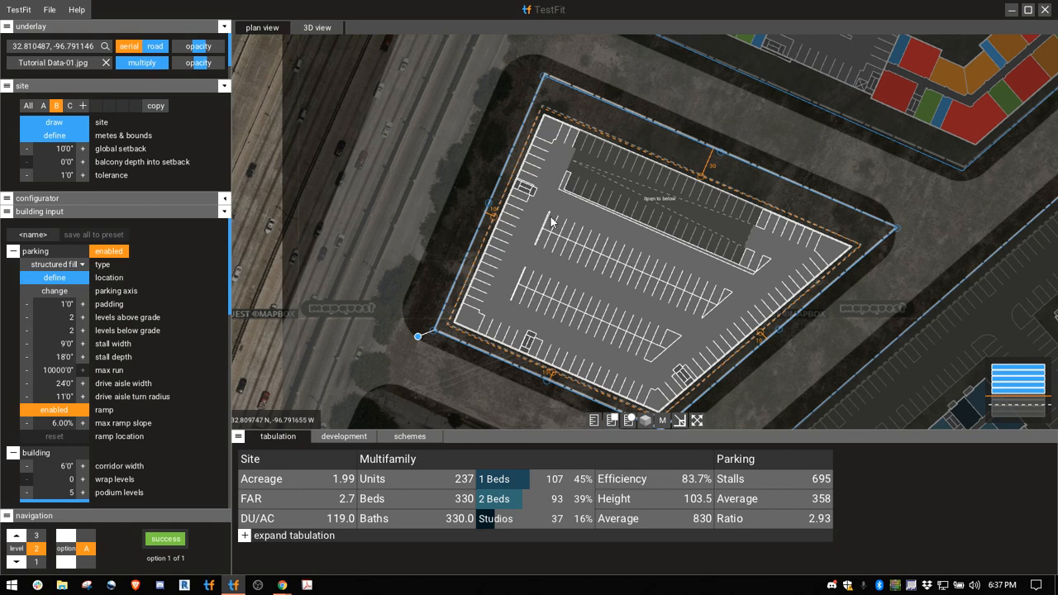